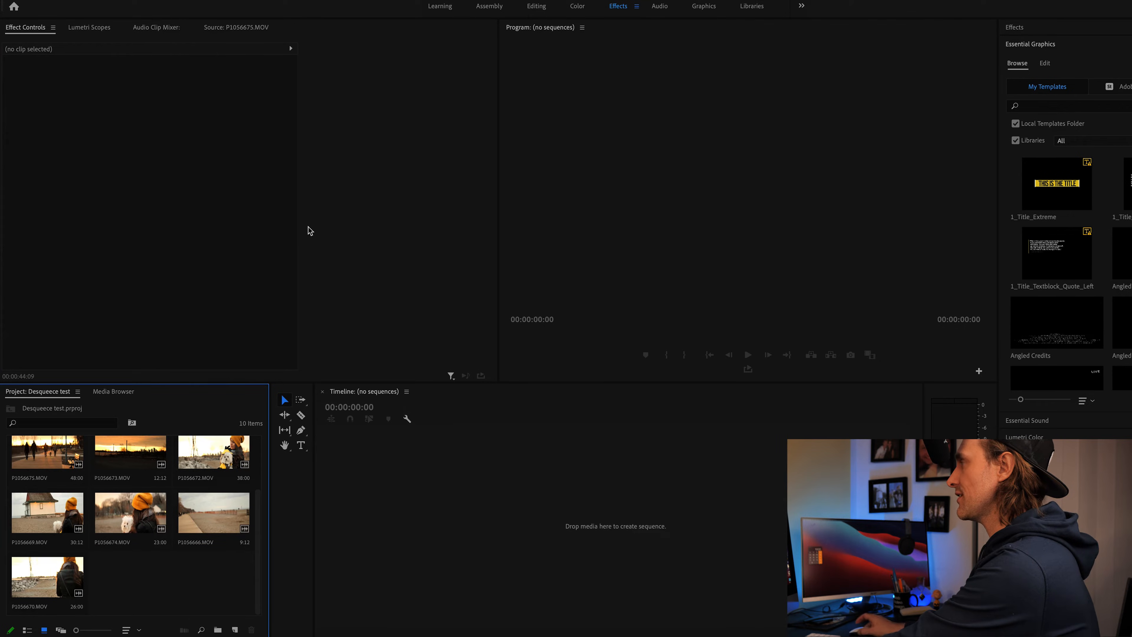
{"action": "mouse_move", "coordinate": [161, 473]}
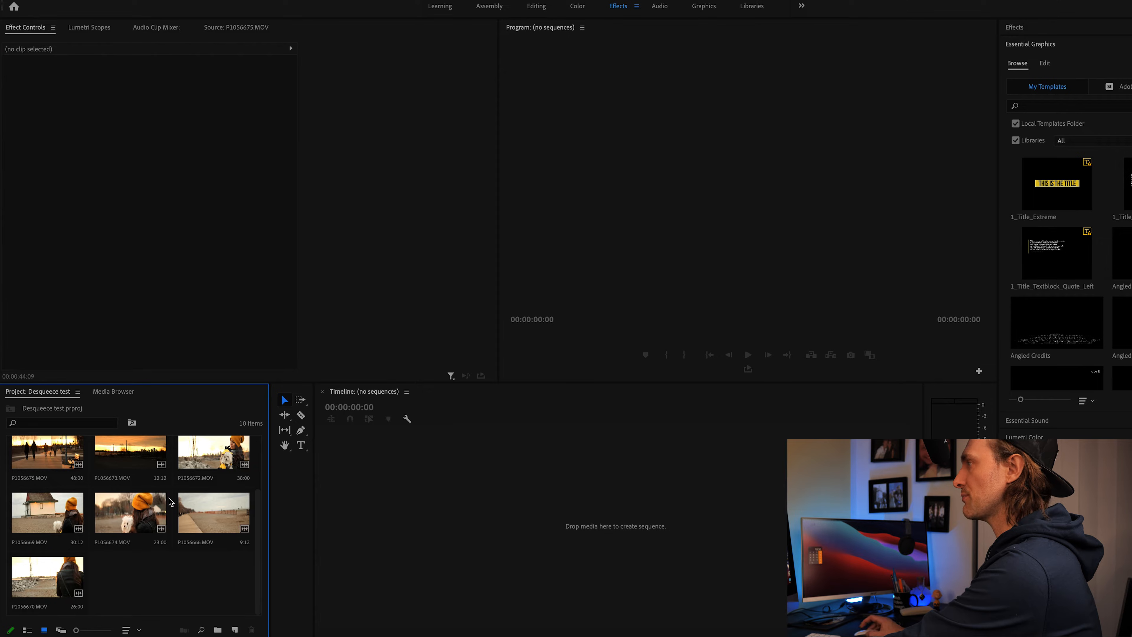
{"action": "mouse_move", "coordinate": [189, 492]}
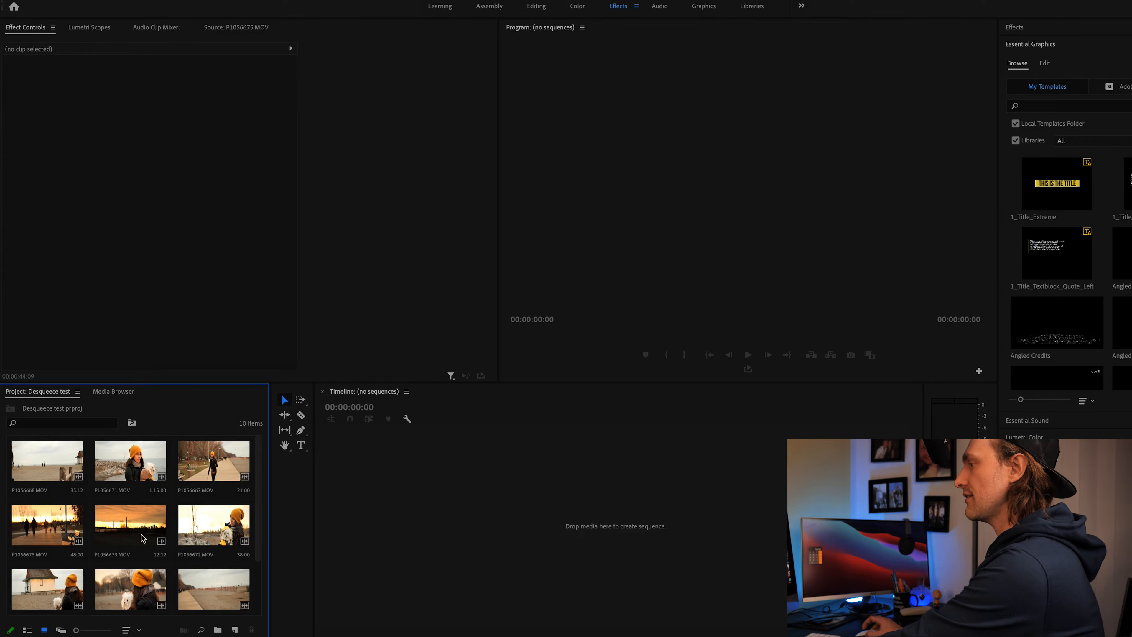
{"action": "mouse_move", "coordinate": [195, 512]}
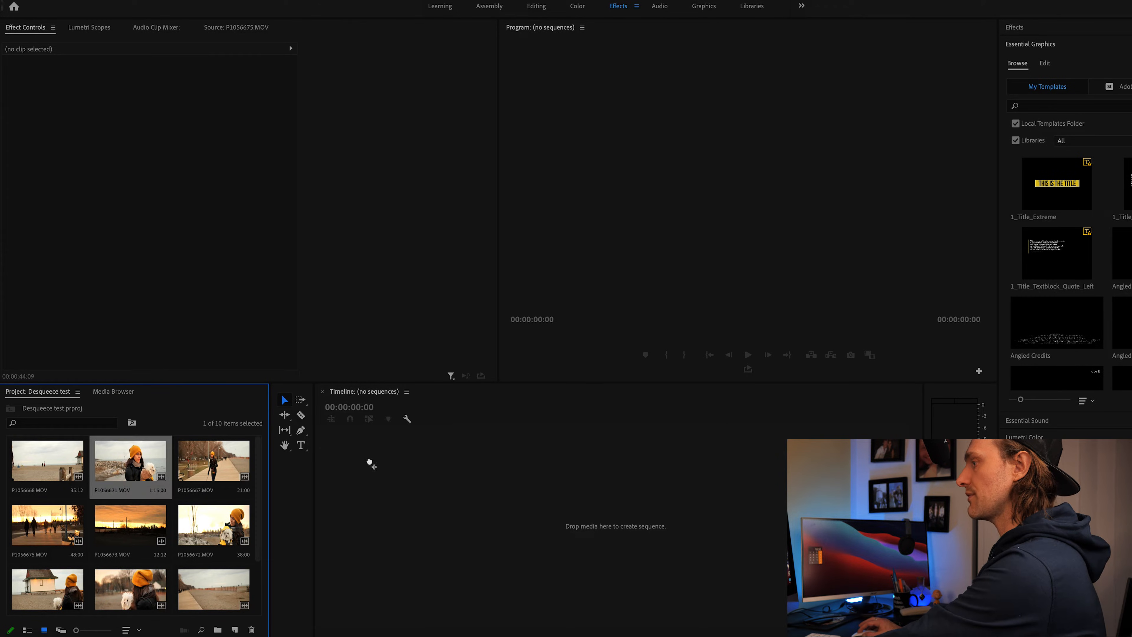
- Drag P1056671.MOV onto the empty timeline to create the P1056671 sequence
{"action": "left_click_drag", "start_coordinate": [130, 461], "coordinate": [549, 516]}
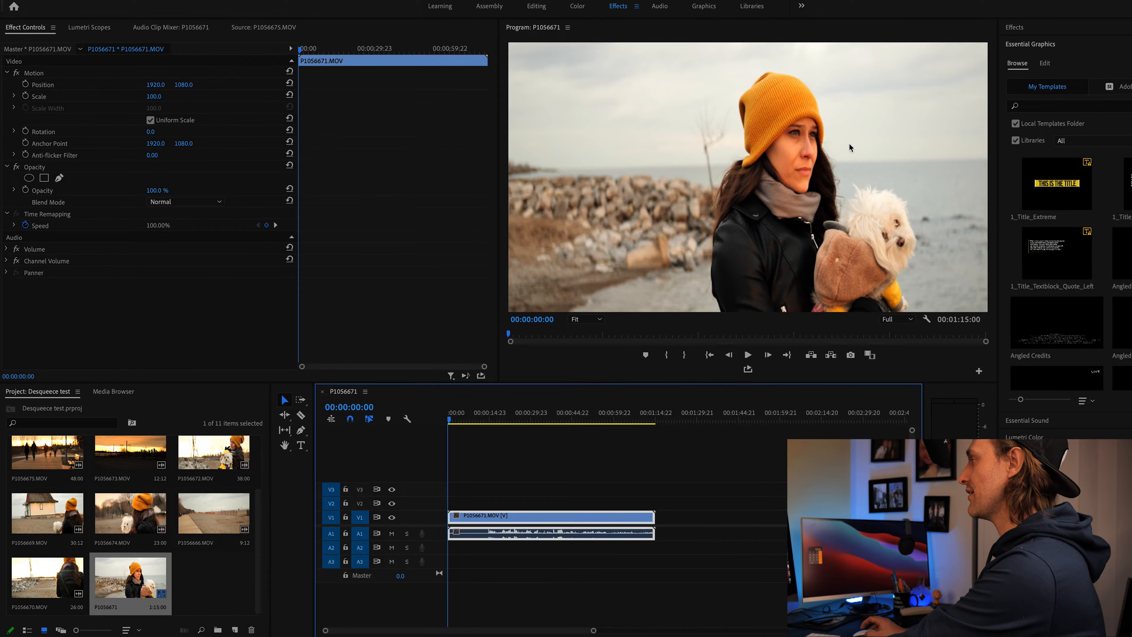
{"action": "mouse_move", "coordinate": [681, 120]}
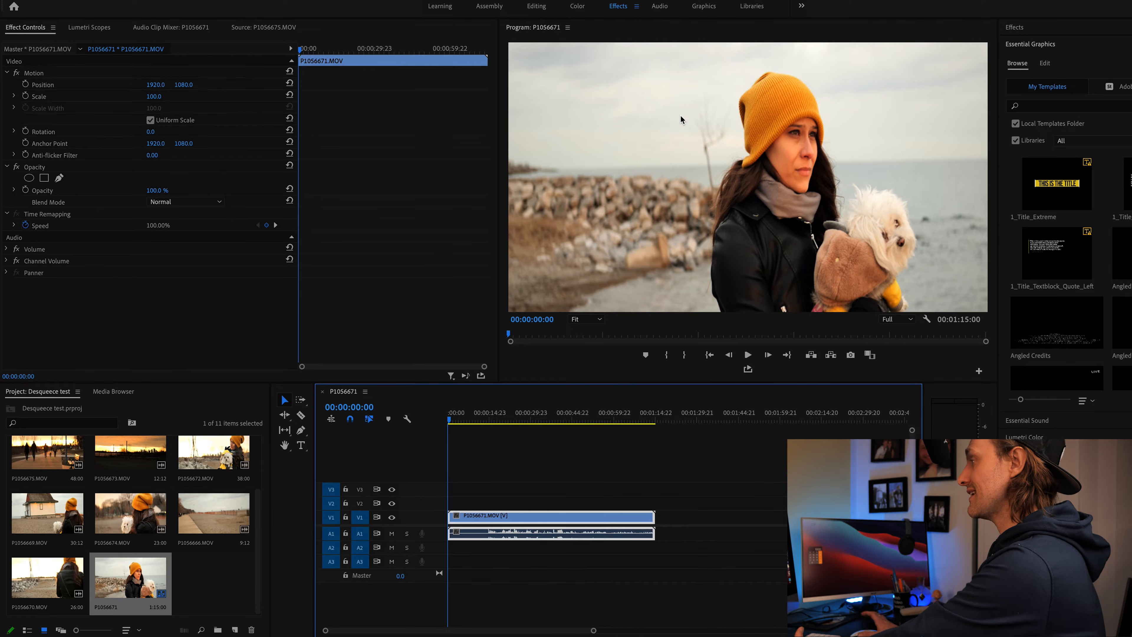
{"action": "mouse_move", "coordinate": [660, 281]}
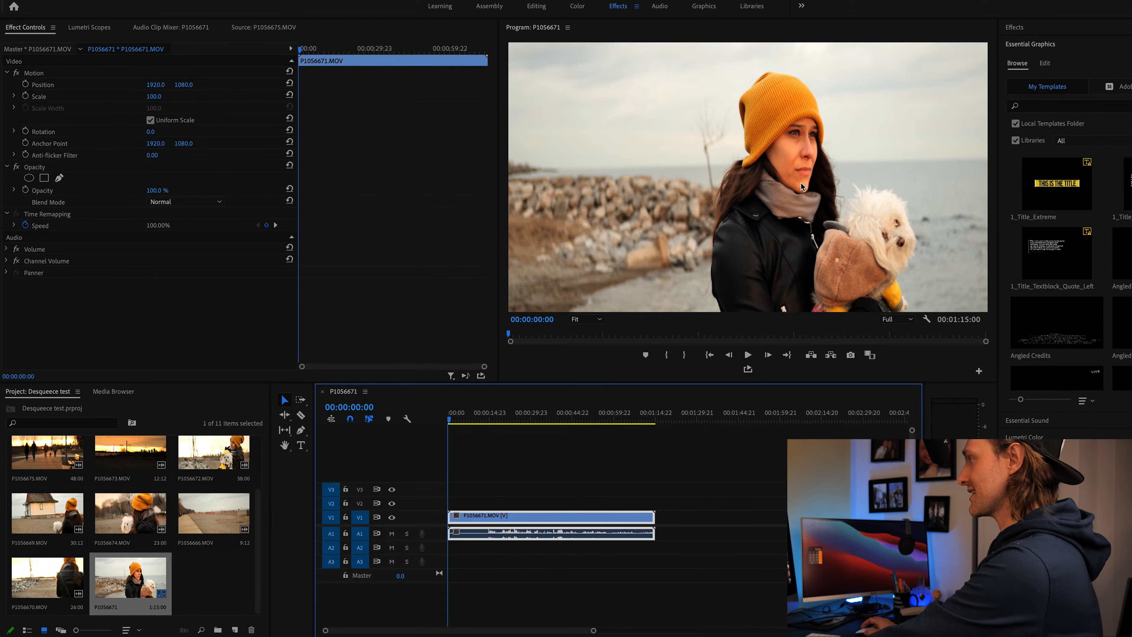
{"action": "mouse_move", "coordinate": [785, 202]}
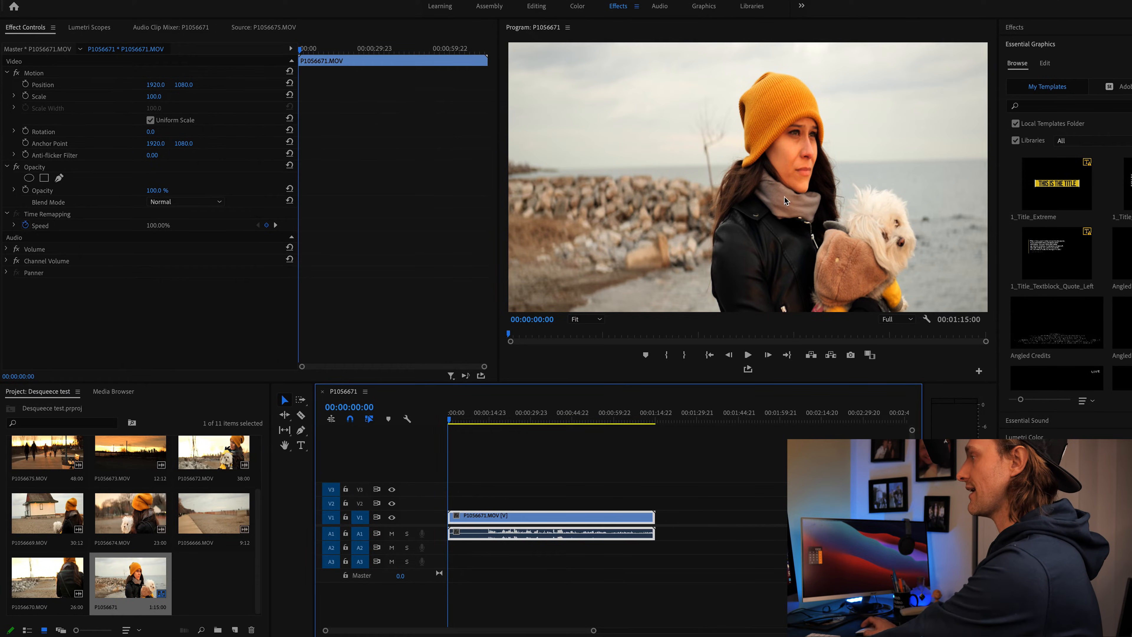
{"action": "mouse_move", "coordinate": [559, 518]}
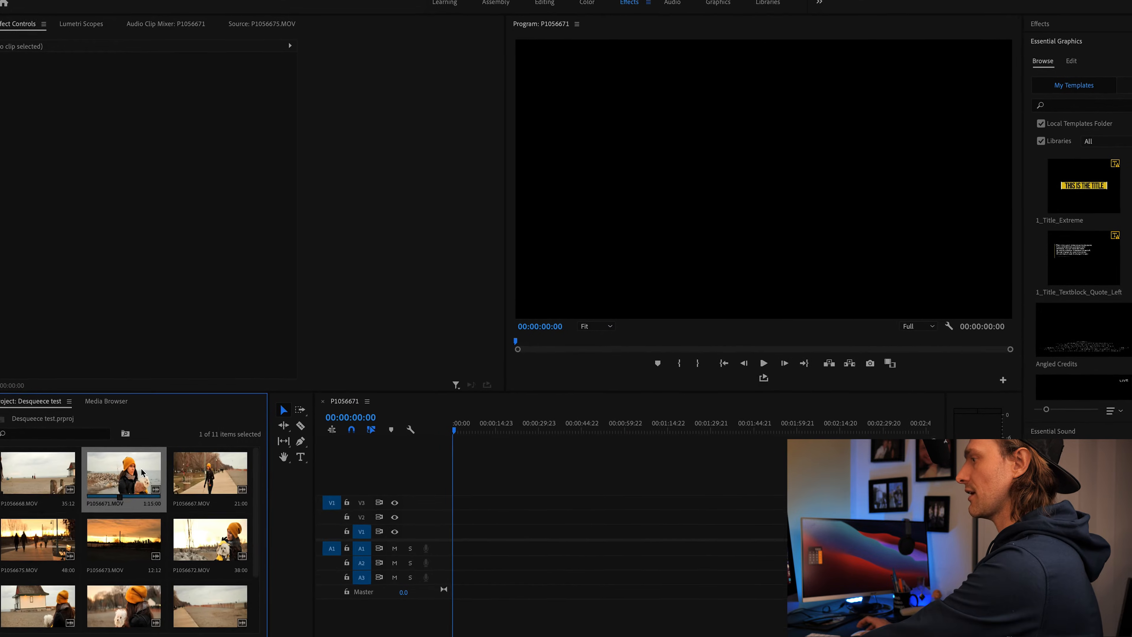
- Conform P1056671.MOV's pixel aspect ratio to HD Anamorphic 1080 (1.333) via Interpret Footage
{"action": "right_click", "coordinate": [141, 471]}
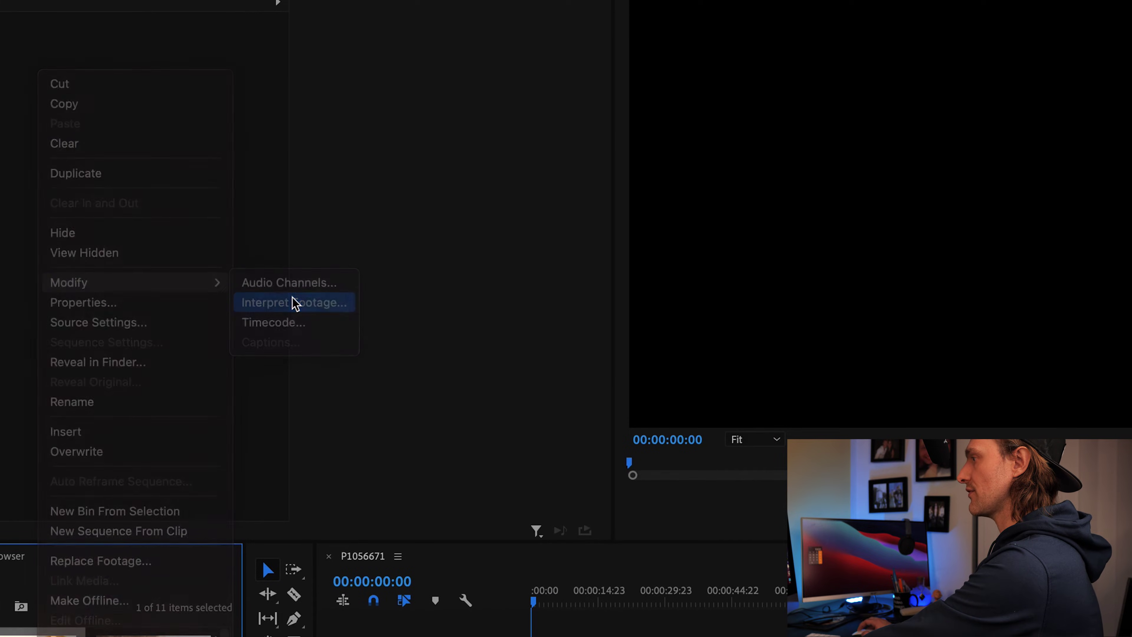
{"action": "left_click", "coordinate": [295, 302]}
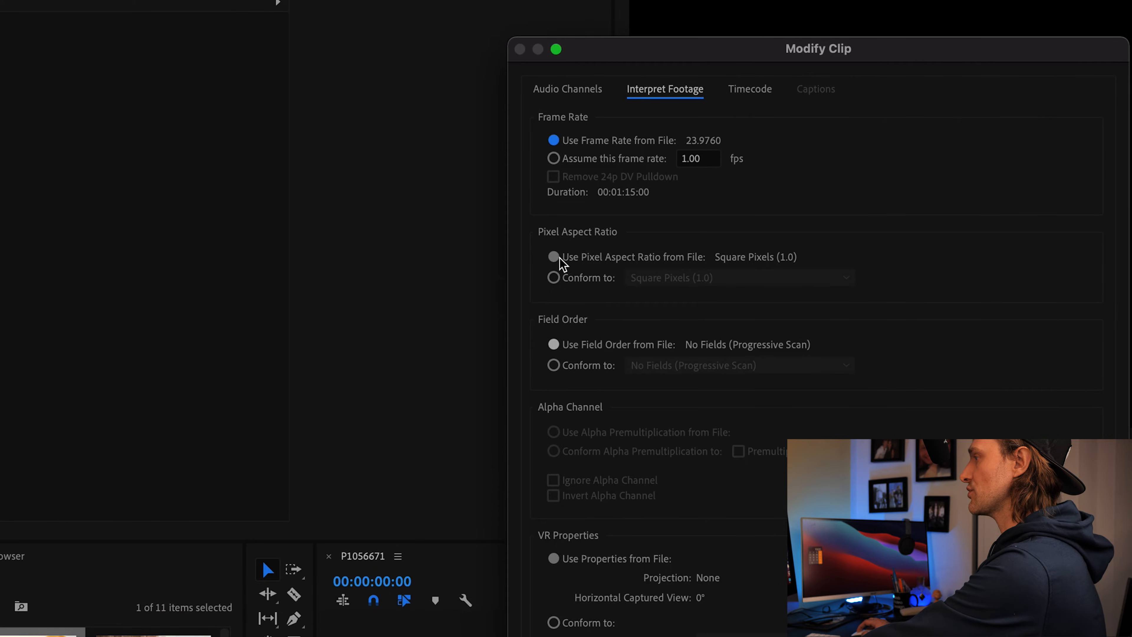
{"action": "left_click", "coordinate": [553, 278]}
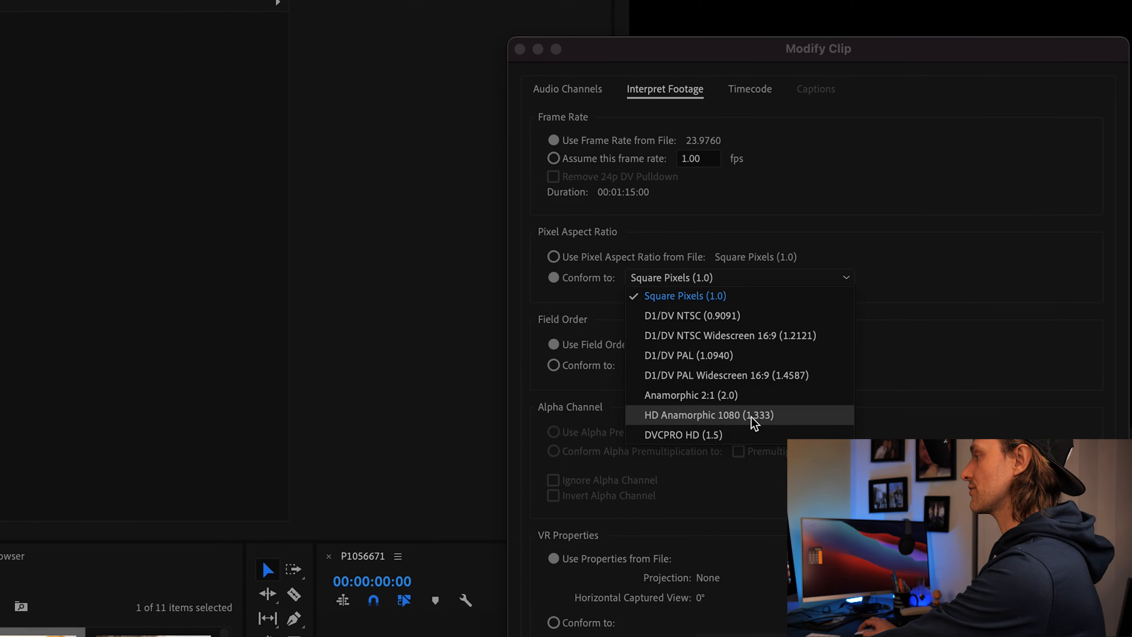
{"action": "left_click", "coordinate": [708, 415]}
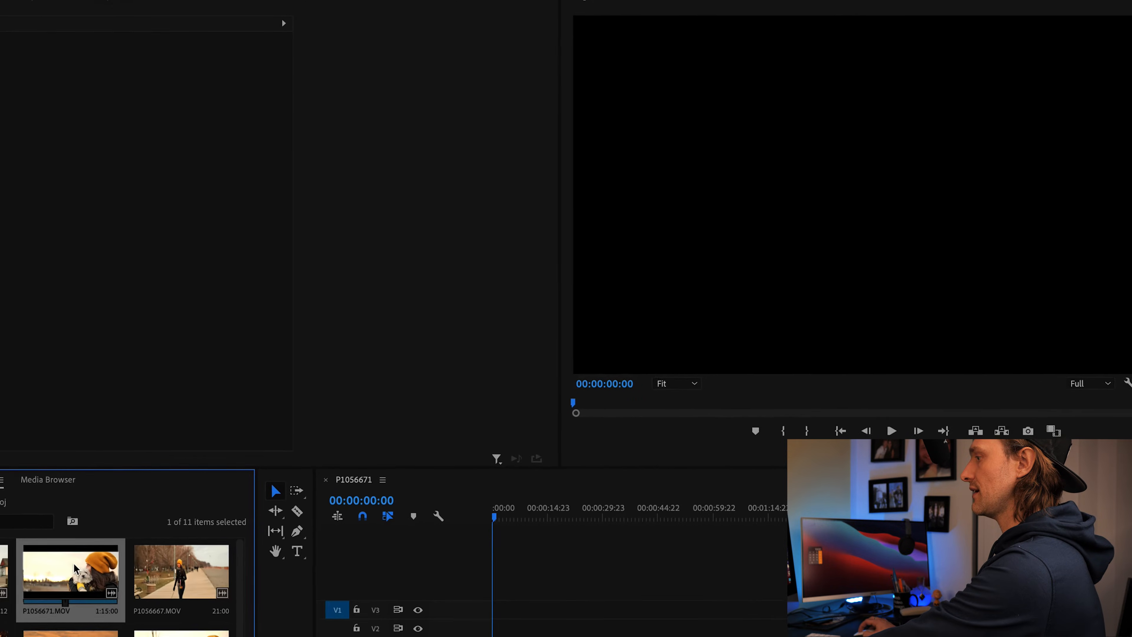
- Place the reinterpreted P1056671.MOV in the sequence, keeping the sequence's existing settings
{"action": "left_click", "coordinate": [618, 5]}
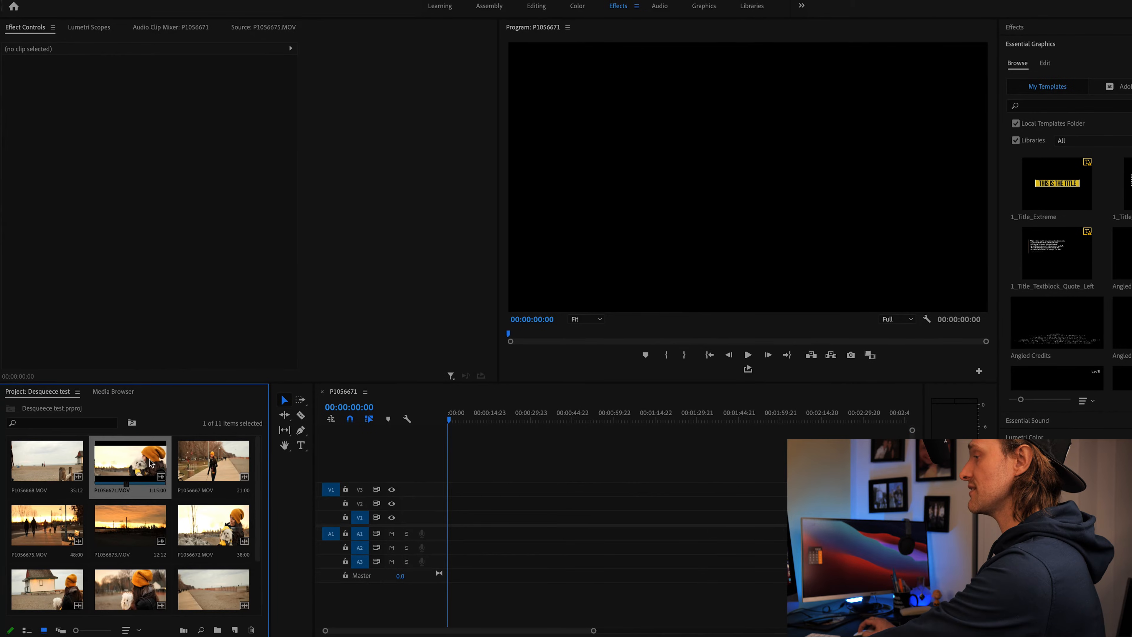
{"action": "mouse_move", "coordinate": [195, 456]}
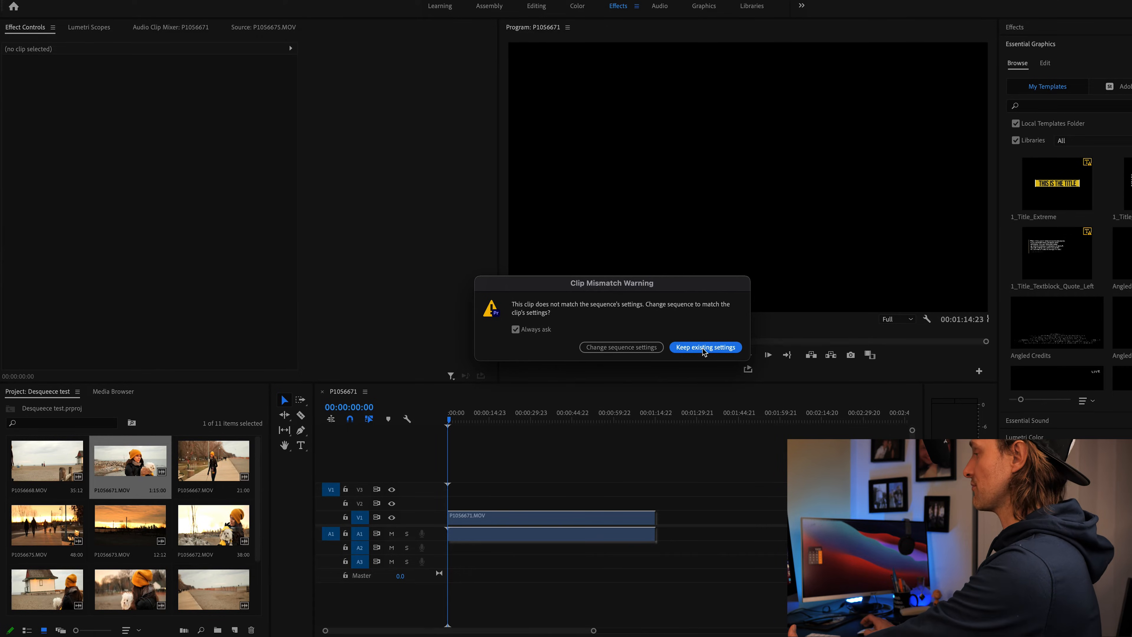
{"action": "left_click", "coordinate": [706, 347]}
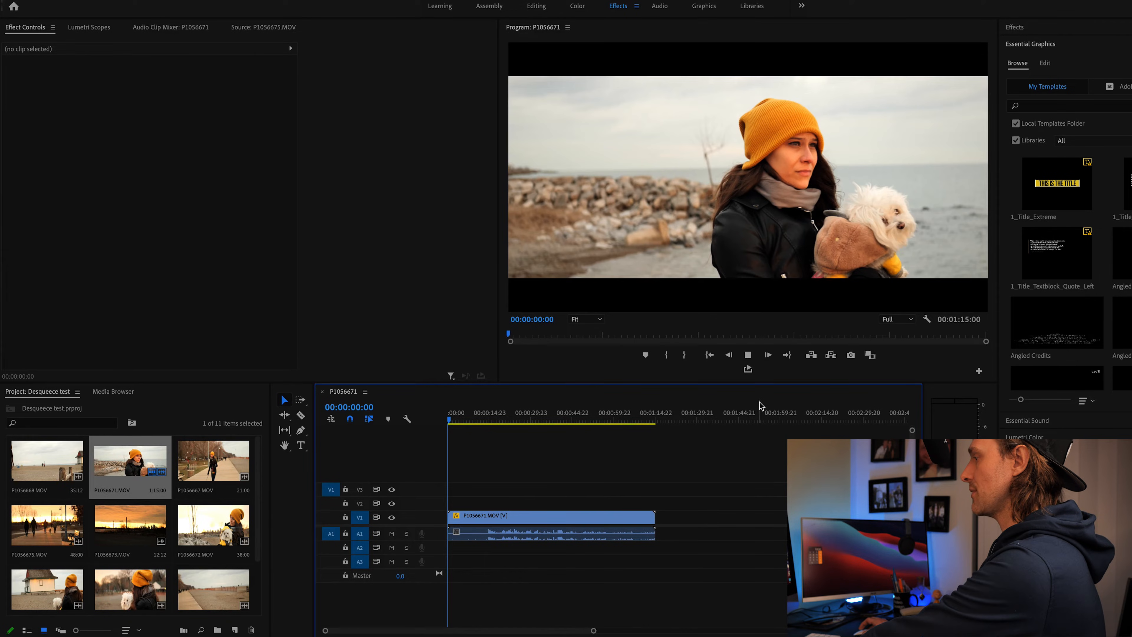
{"action": "left_click", "coordinate": [747, 355]}
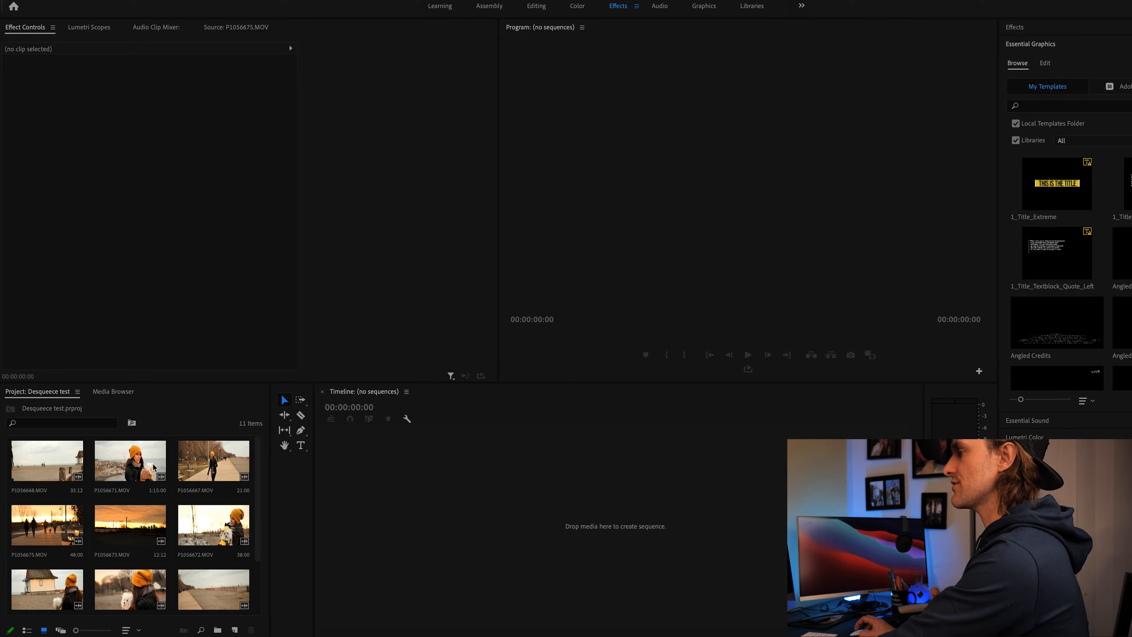
- Create a new P1056674 sequence from the P1056674.MOV clip
{"action": "scroll", "scroll_direction": "down", "scroll_amount": 3}
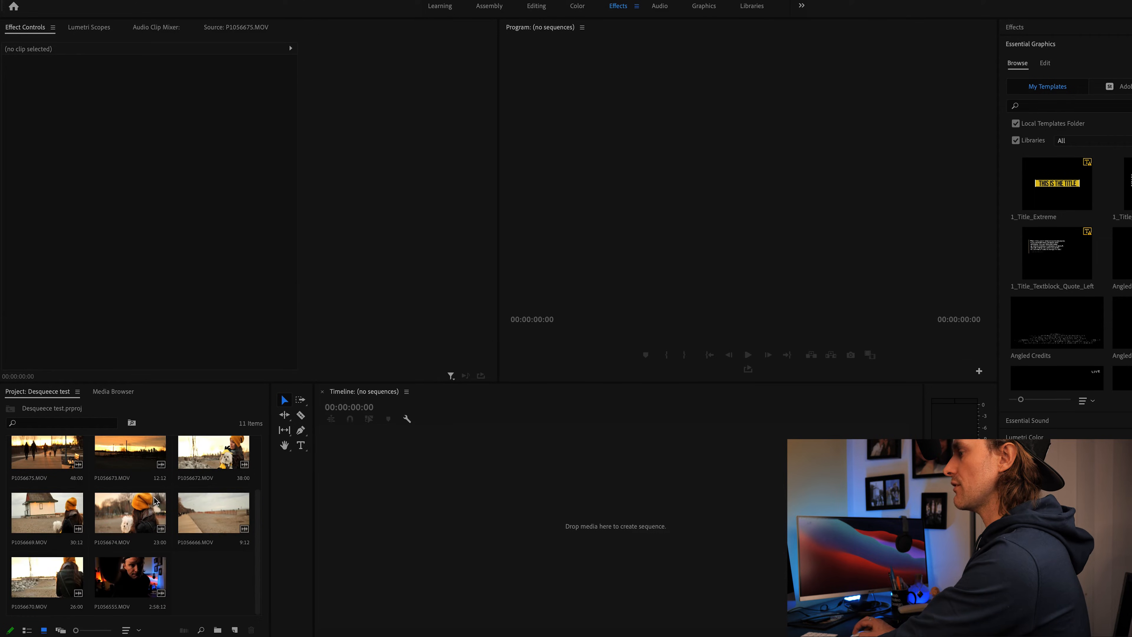
{"action": "left_click", "coordinate": [130, 512]}
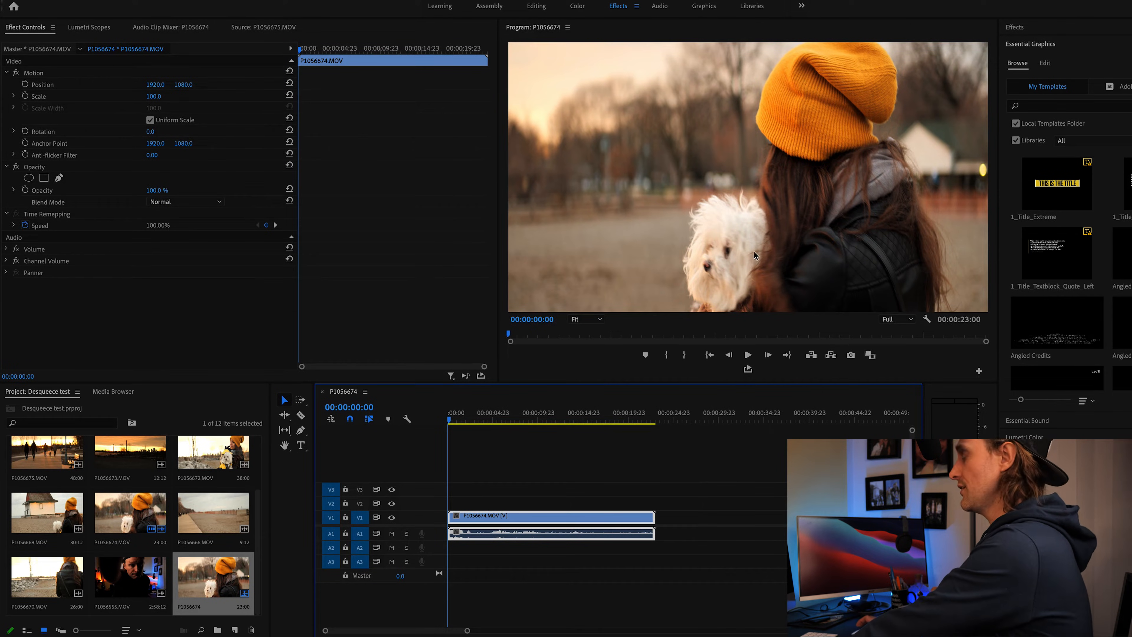
{"action": "mouse_move", "coordinate": [684, 200]}
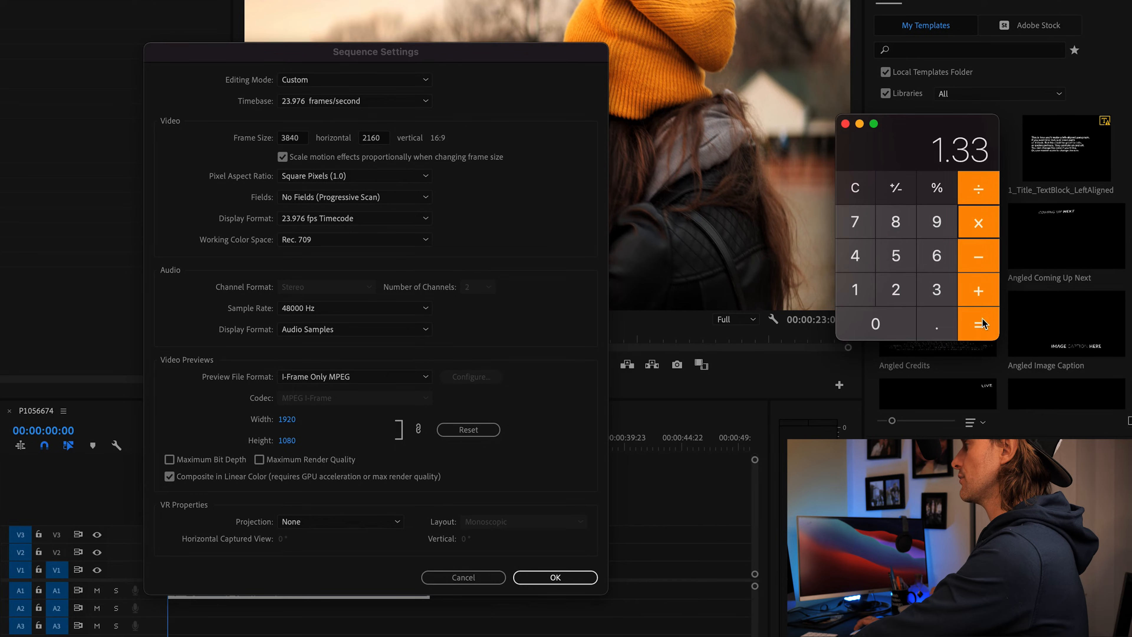
- Widen the sequence frame to 5107×2160 (3840×1.33) and confirm deleting all previews
{"action": "left_click", "coordinate": [978, 325]}
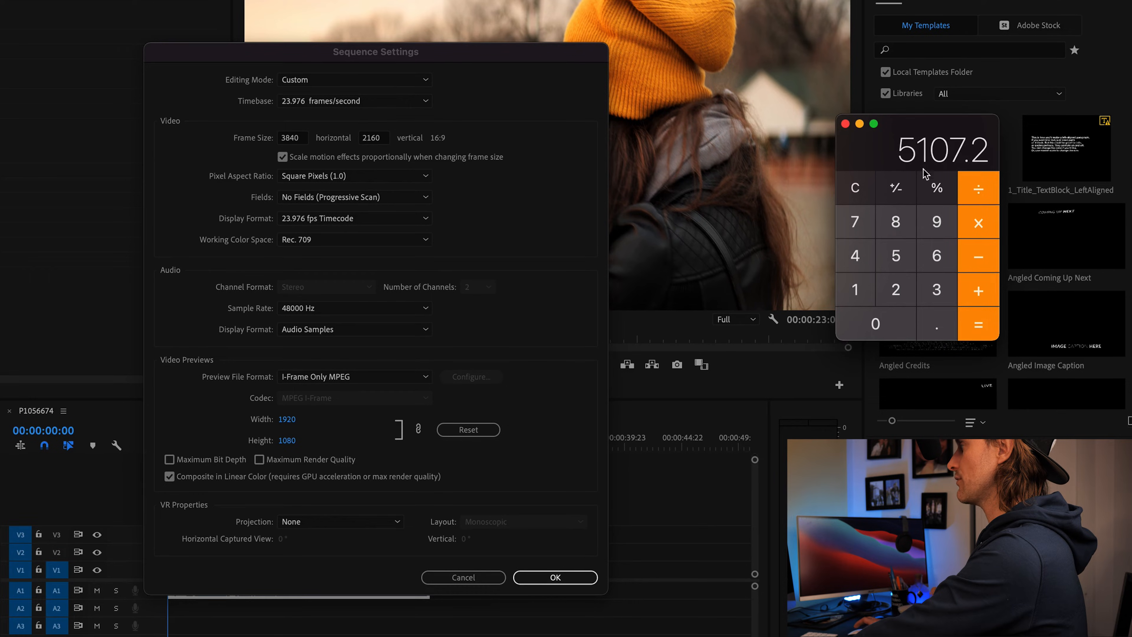
{"action": "mouse_move", "coordinate": [695, 198]}
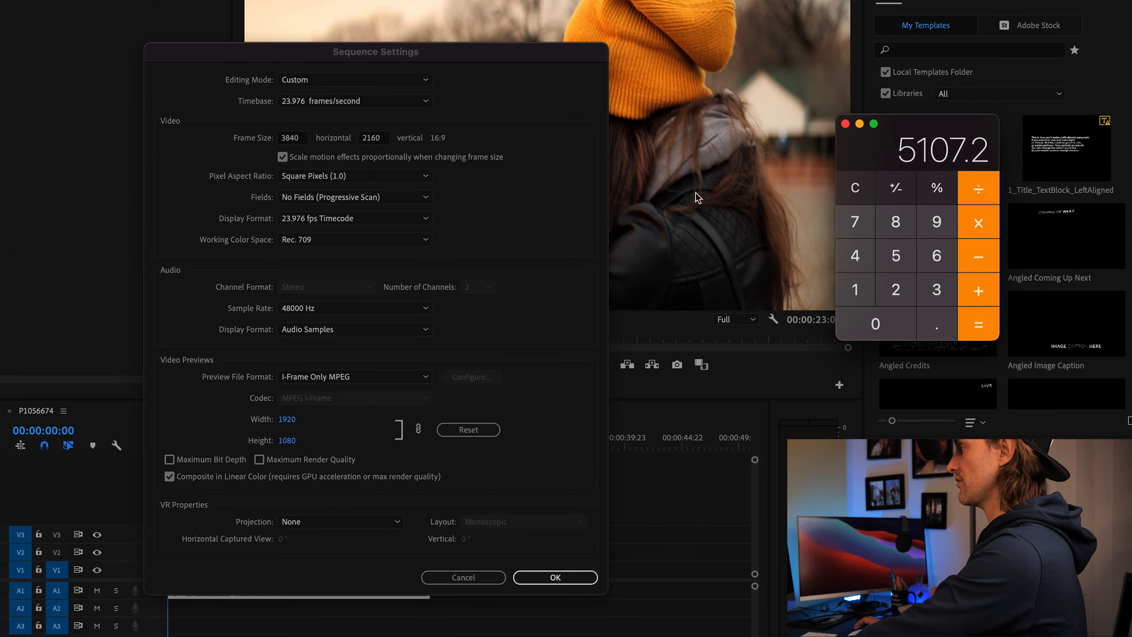
{"action": "mouse_move", "coordinate": [315, 145]}
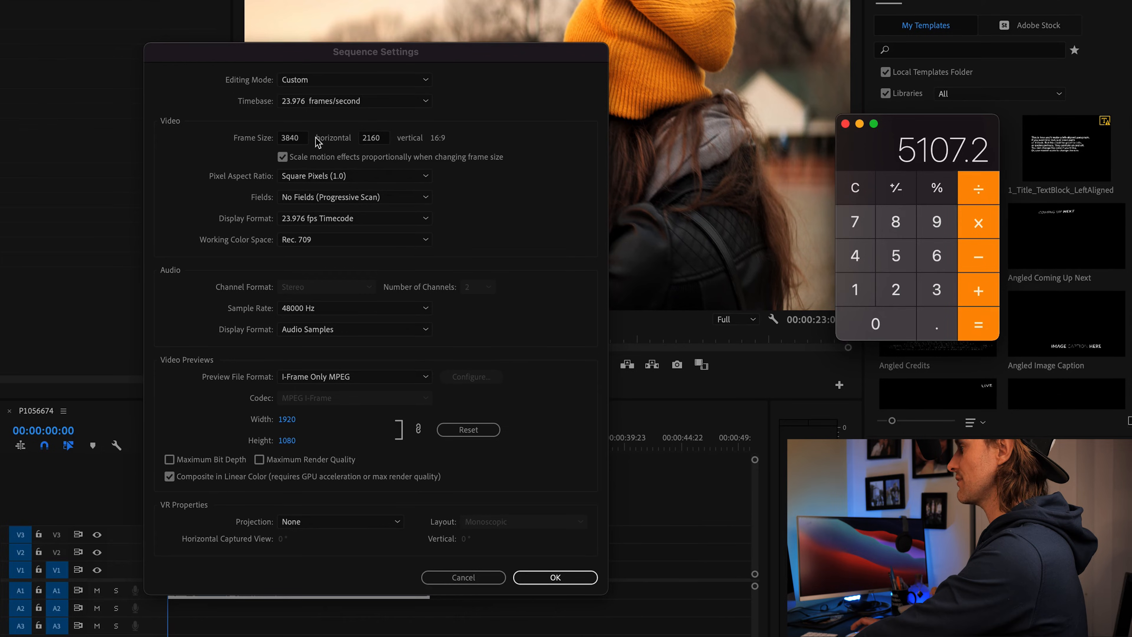
{"action": "mouse_move", "coordinate": [296, 141]}
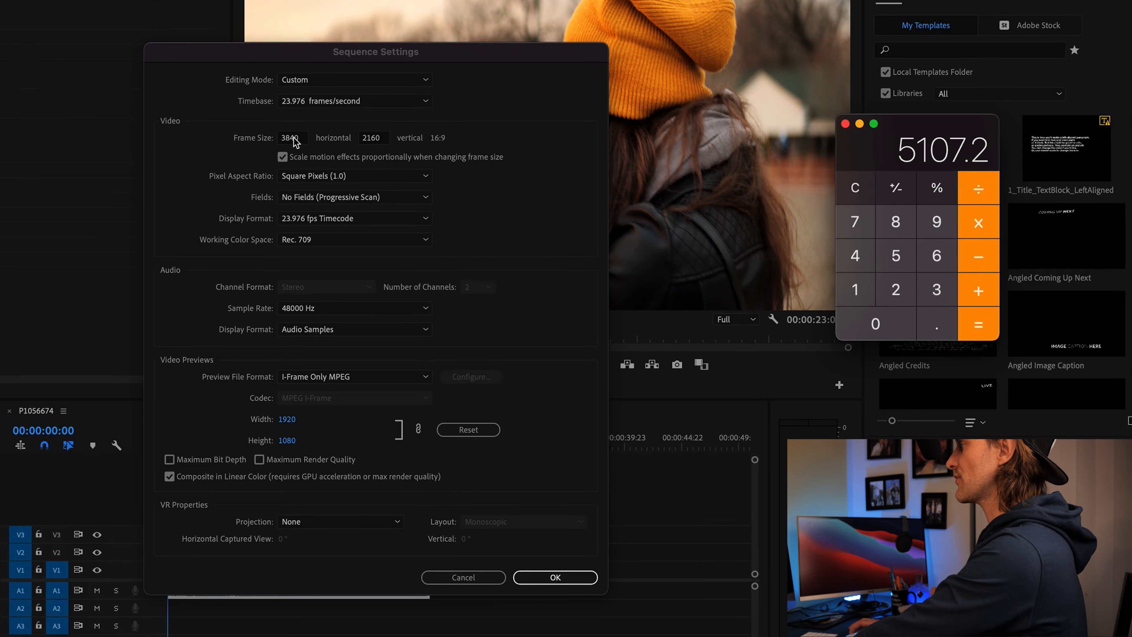
{"action": "left_click", "coordinate": [294, 138]}
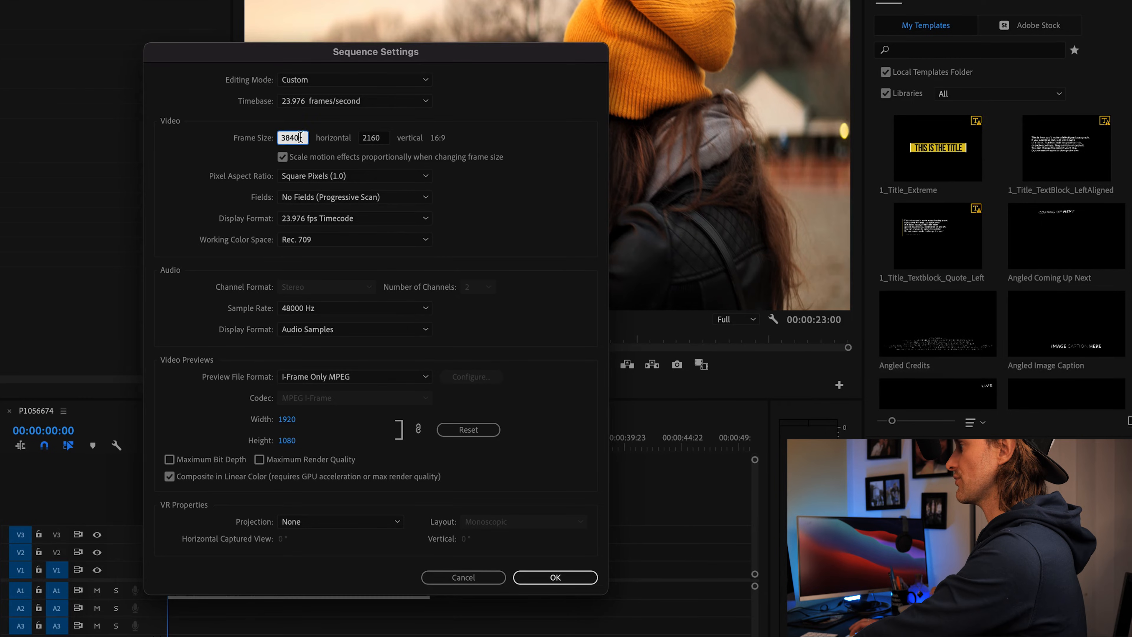
{"action": "type", "text": "5107"}
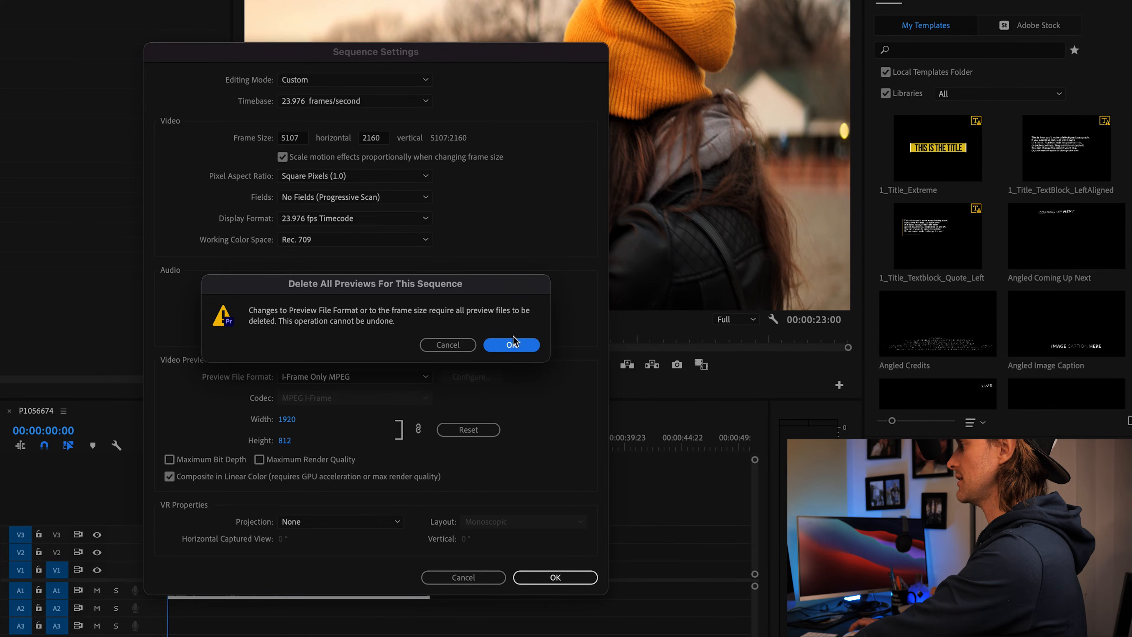
{"action": "left_click", "coordinate": [511, 345]}
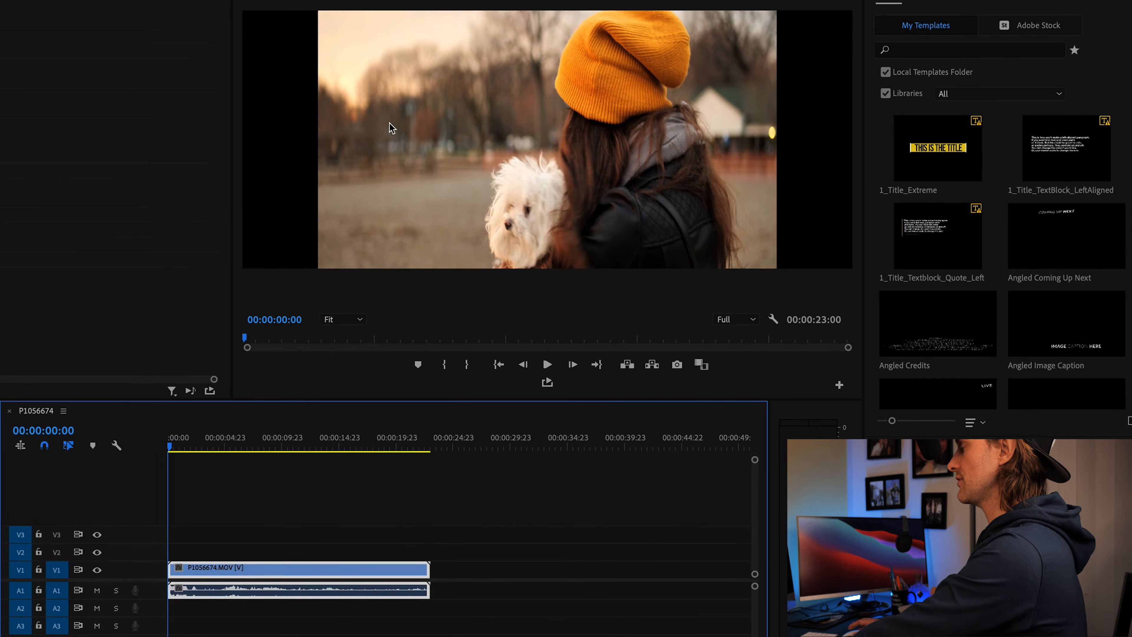
{"action": "mouse_move", "coordinate": [689, 293]}
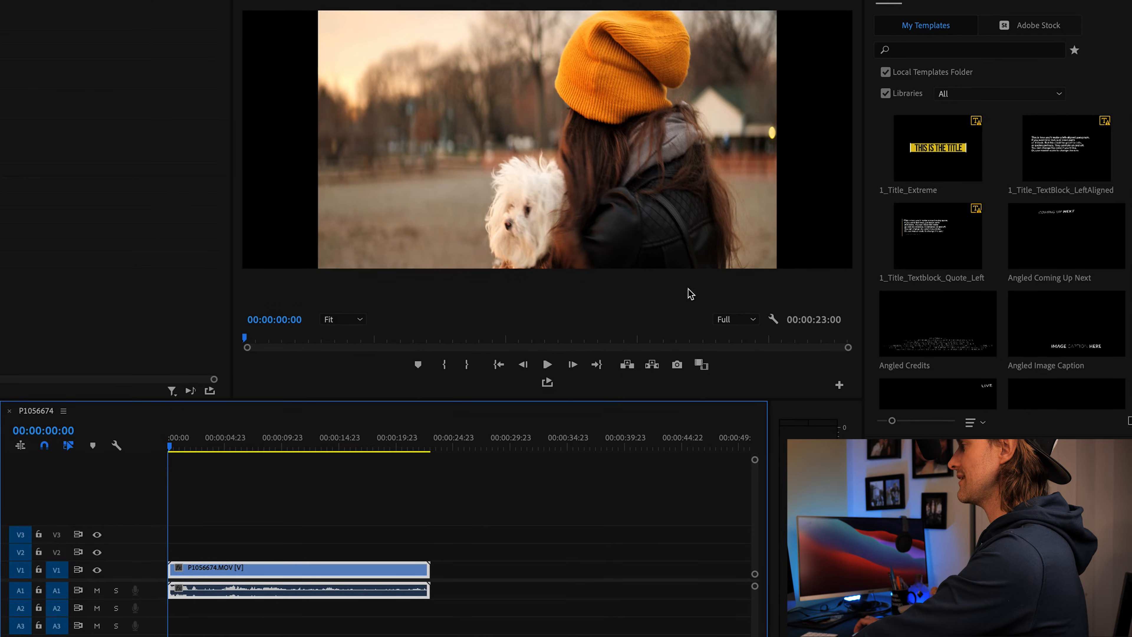
{"action": "mouse_move", "coordinate": [218, 97]}
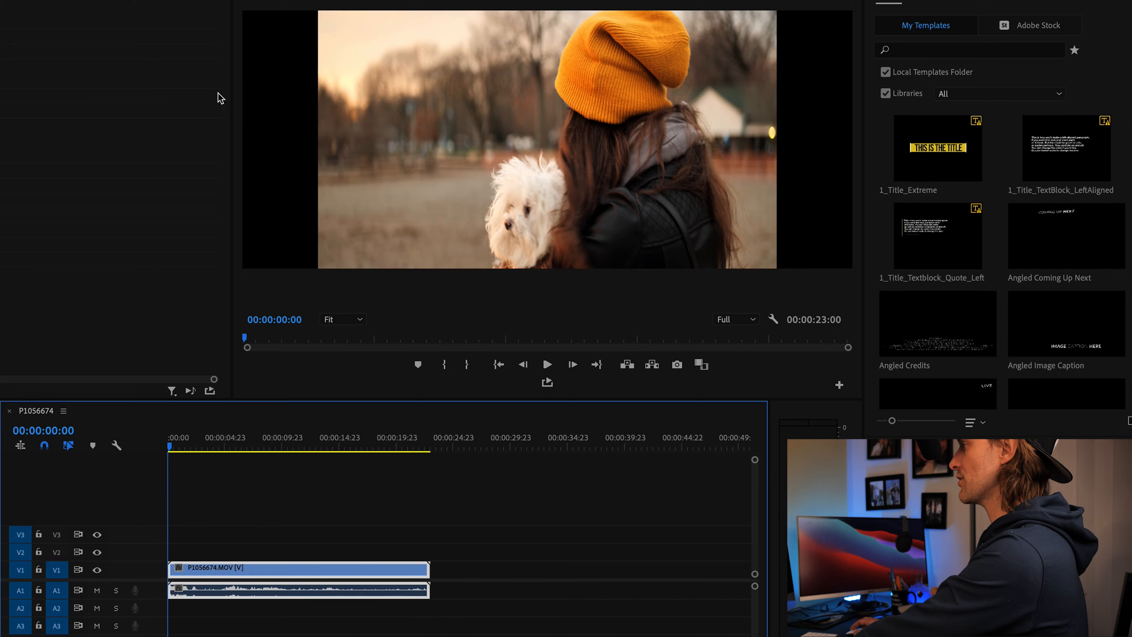
{"action": "mouse_move", "coordinate": [842, 15]}
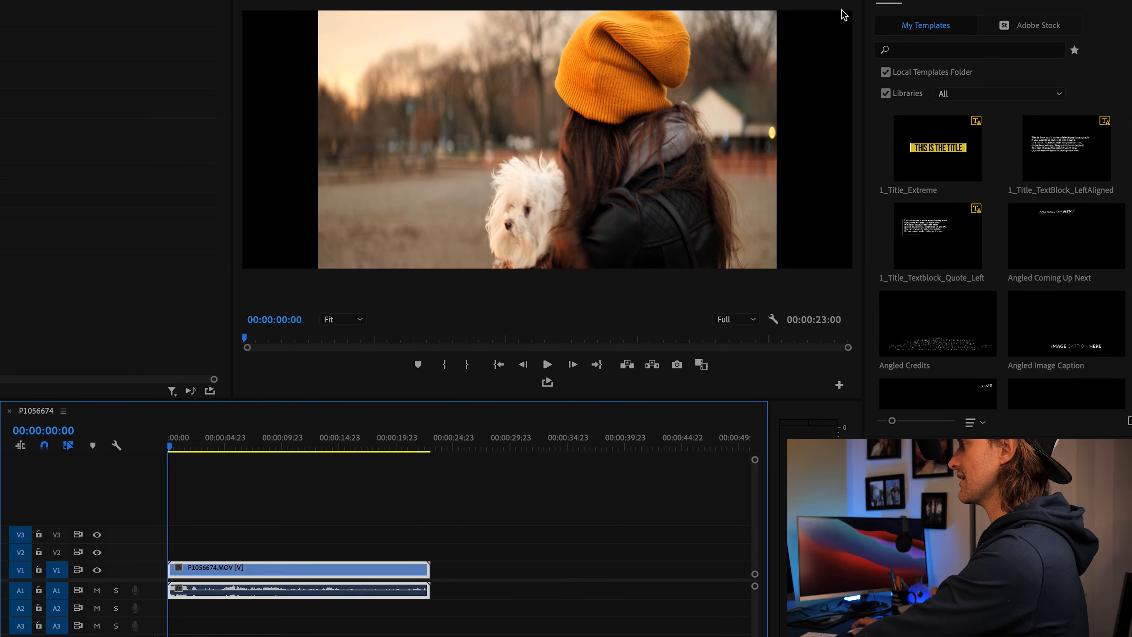
{"action": "mouse_move", "coordinate": [942, 272]}
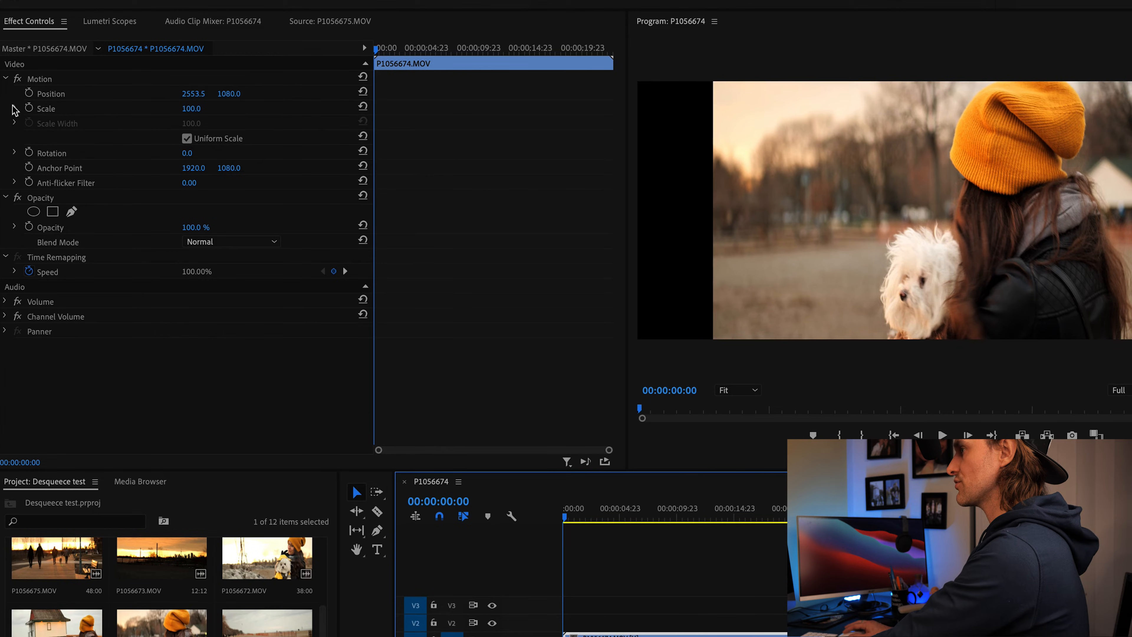
- Disable Uniform Scale so the clip's width and height scale independently
{"action": "left_click", "coordinate": [14, 108]}
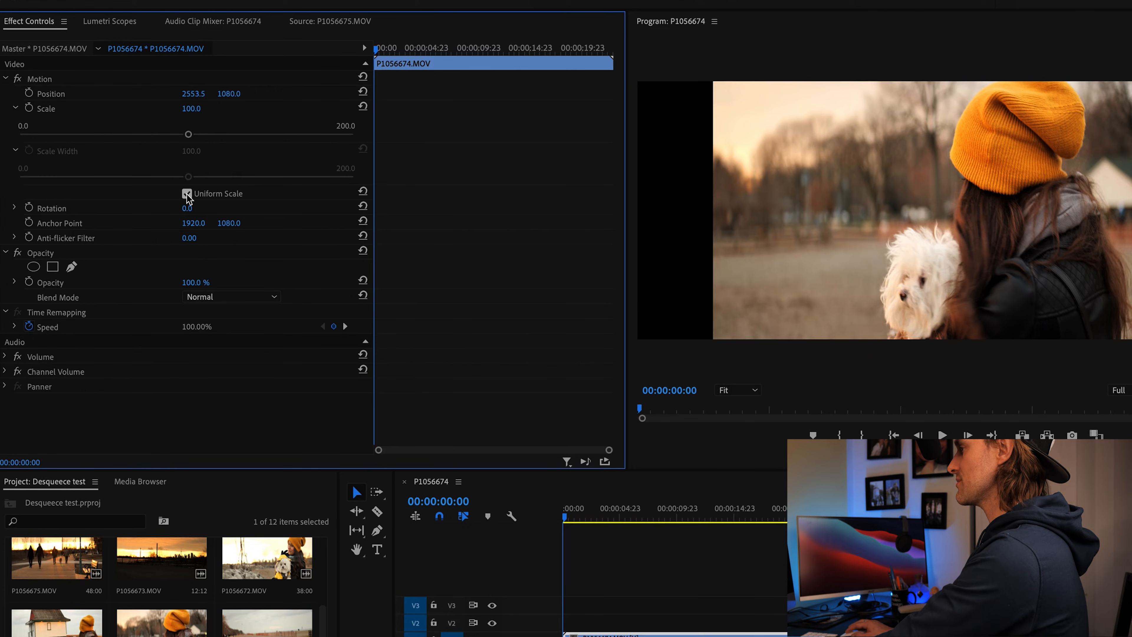
{"action": "left_click", "coordinate": [187, 193]}
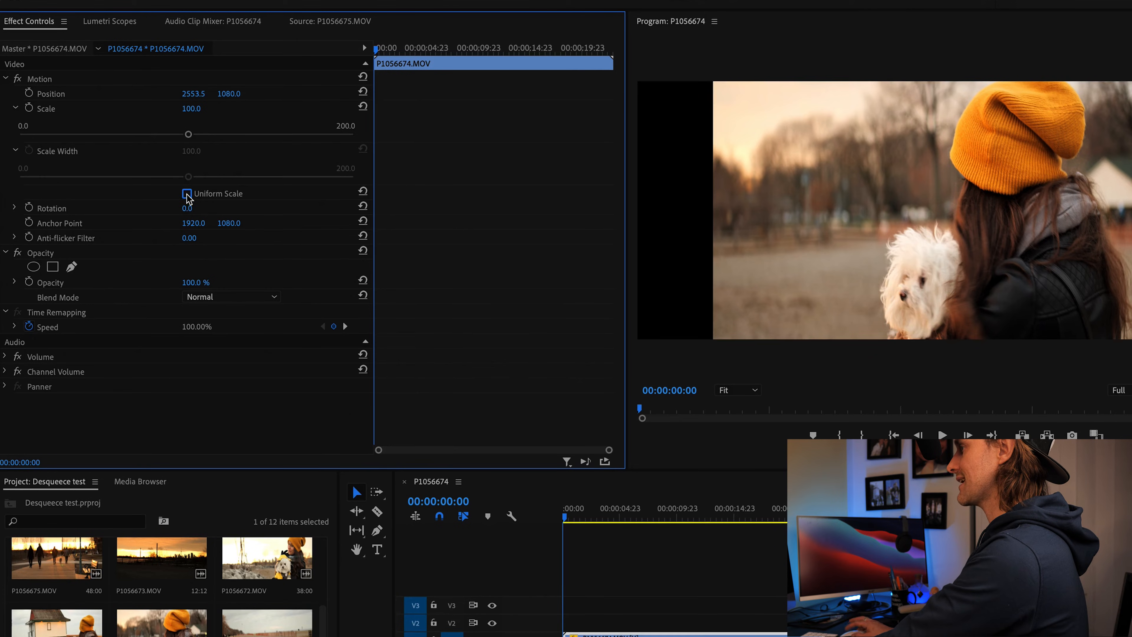
{"action": "left_click", "coordinate": [186, 194]}
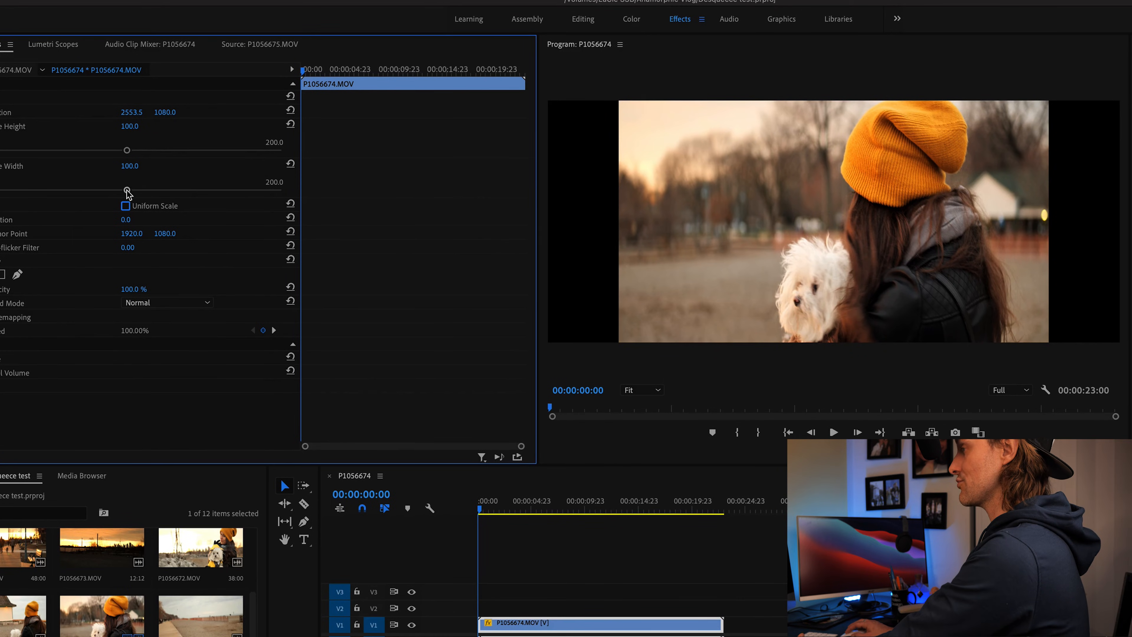
- Test-stretch the Scale Width wider, then return it to 100
{"action": "left_click_drag", "start_coordinate": [129, 166], "coordinate": [133, 166]}
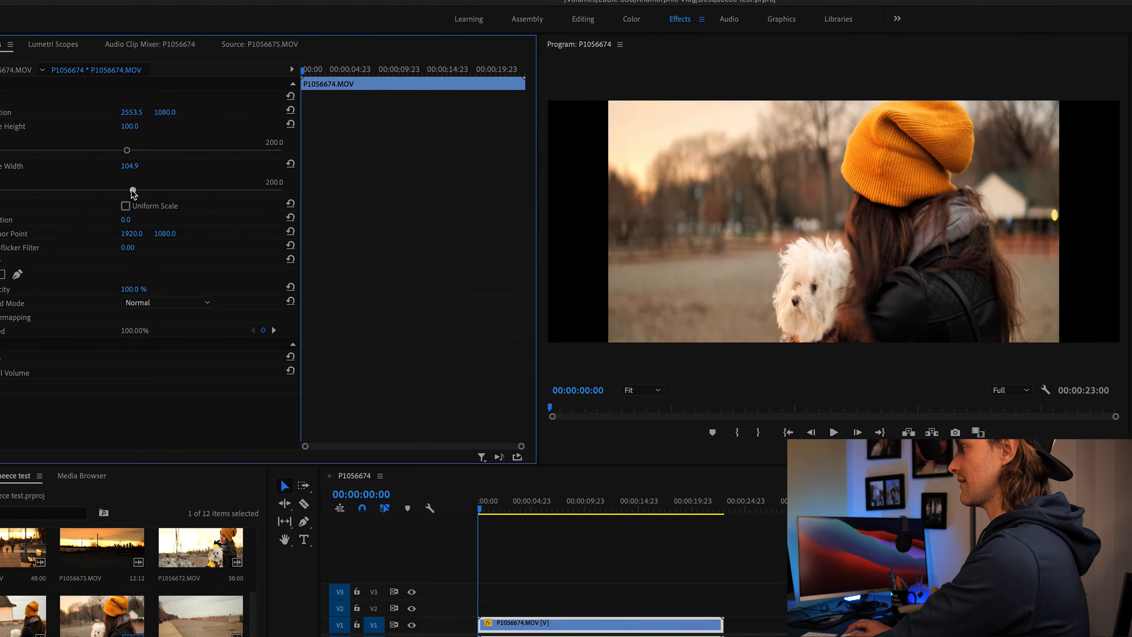
{"action": "left_click_drag", "start_coordinate": [132, 191], "coordinate": [152, 191]}
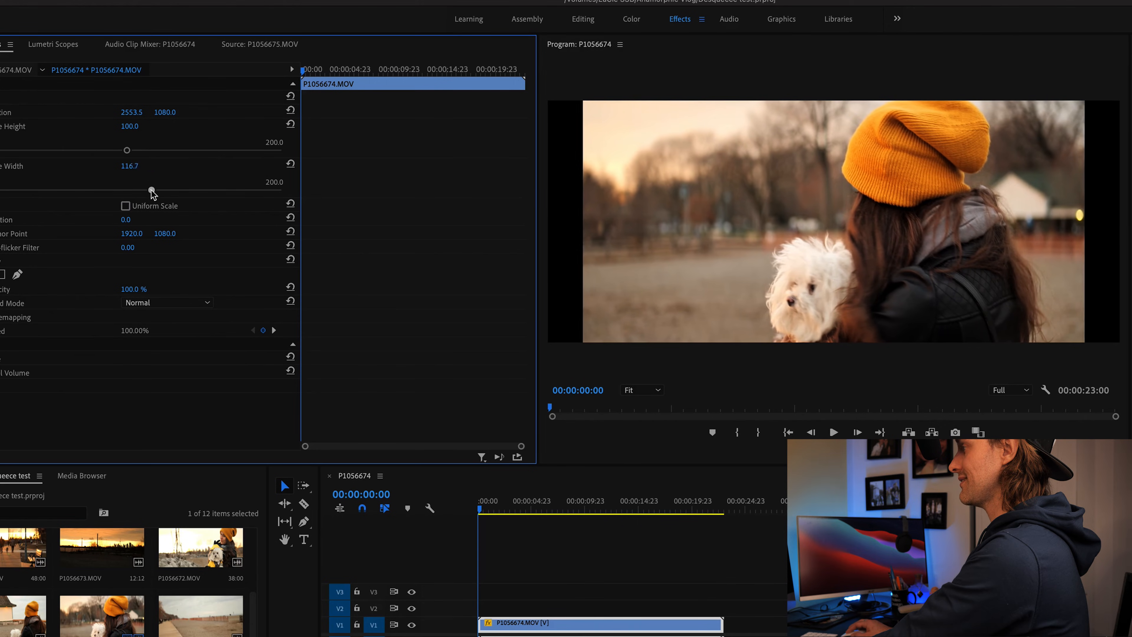
{"action": "left_click_drag", "start_coordinate": [152, 193], "coordinate": [174, 193]}
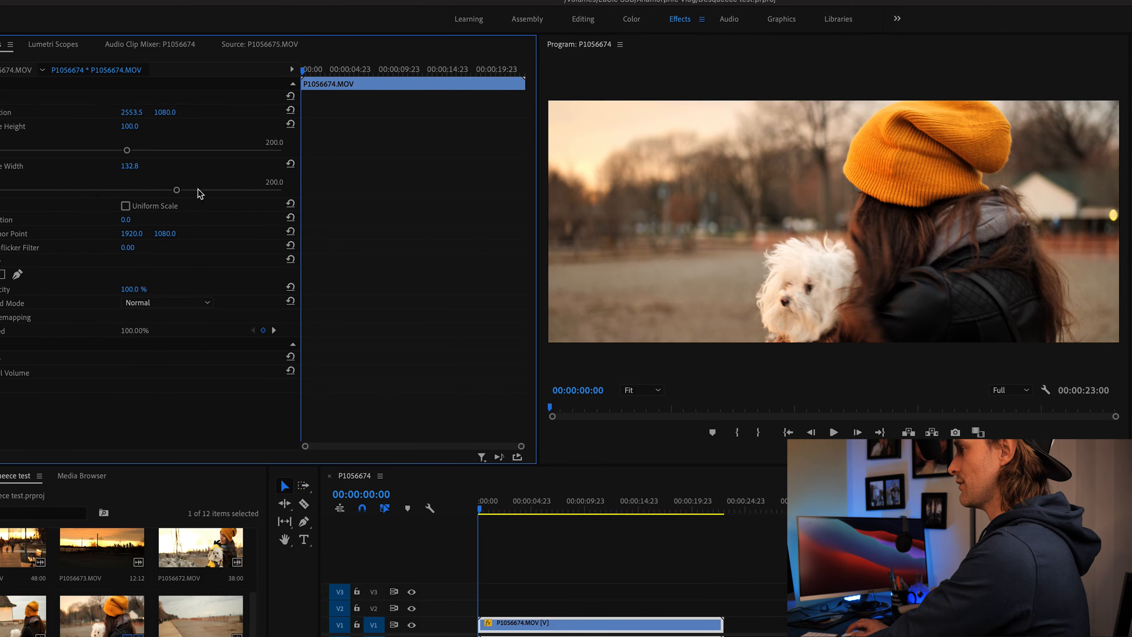
{"action": "left_click_drag", "start_coordinate": [176, 189], "coordinate": [131, 190]}
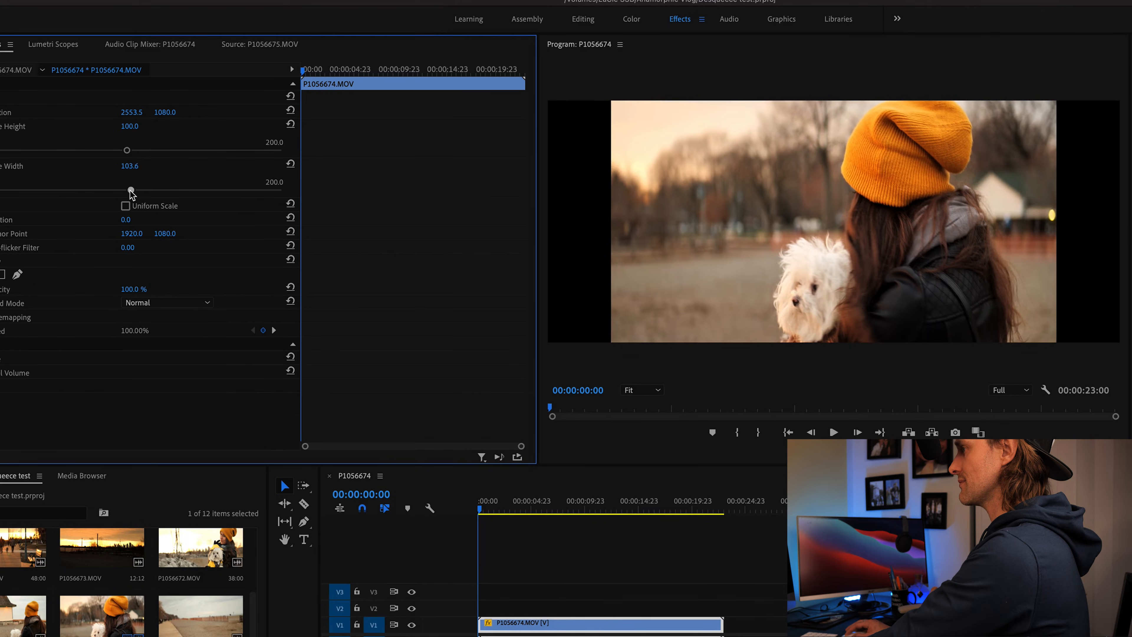
{"action": "left_click_drag", "start_coordinate": [130, 191], "coordinate": [125, 190]}
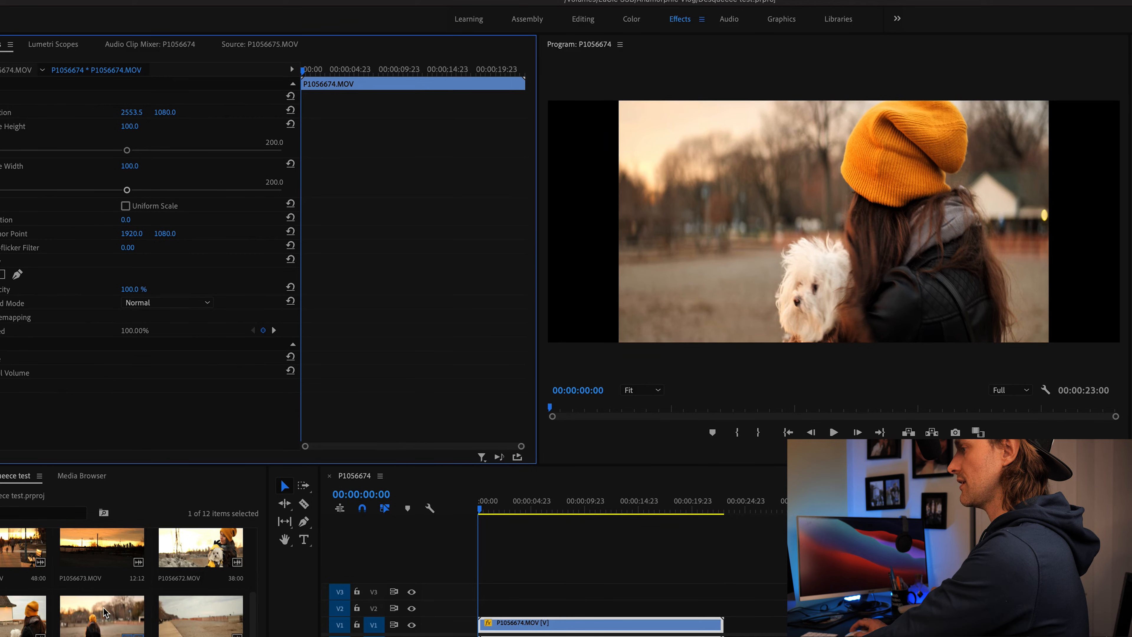
- Conform P1056674.MOV to HD Anamorphic 1080 (1.333) and play it back un-squeezed in the wide frame
{"action": "right_click", "coordinate": [522, 622]}
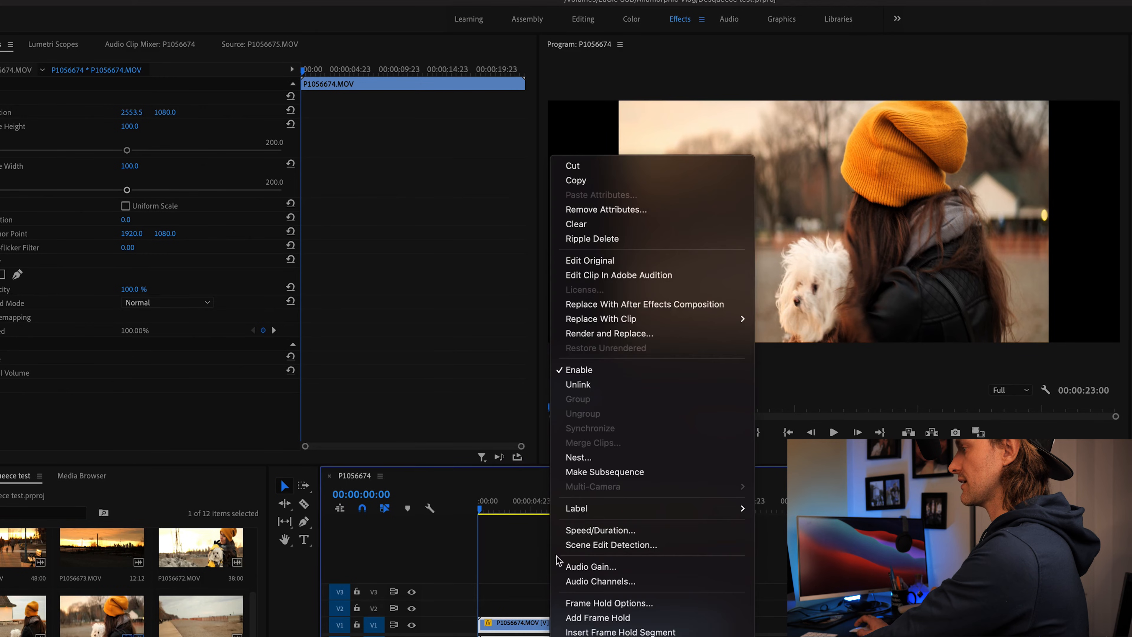
{"action": "mouse_move", "coordinate": [605, 291]}
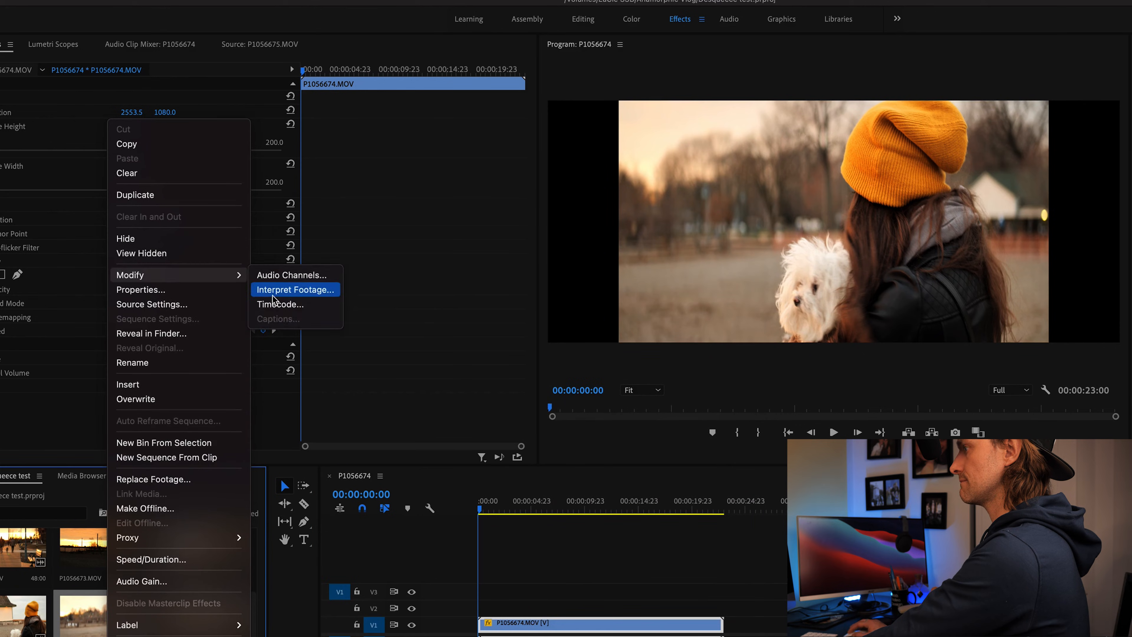
{"action": "left_click", "coordinate": [295, 289]}
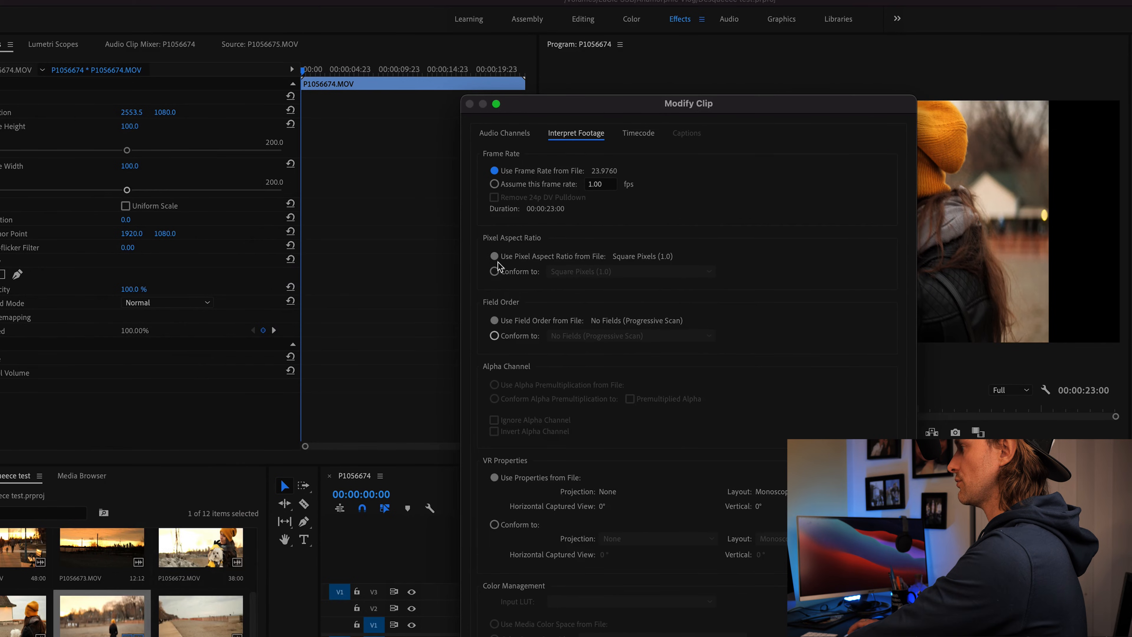
{"action": "left_click", "coordinate": [631, 271]}
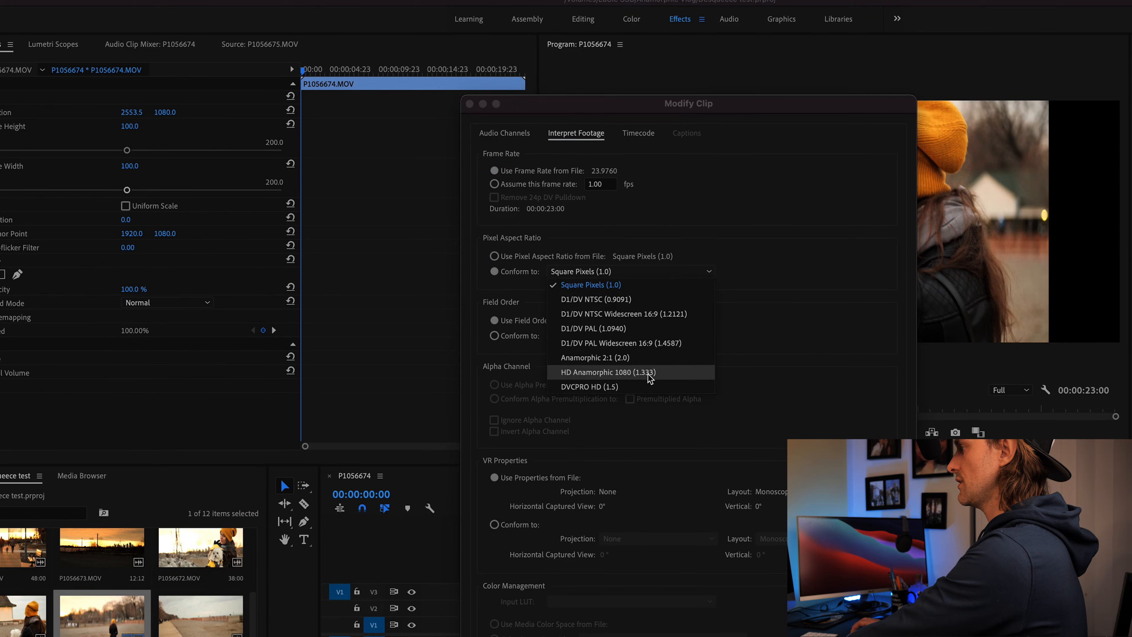
{"action": "left_click", "coordinate": [607, 372]}
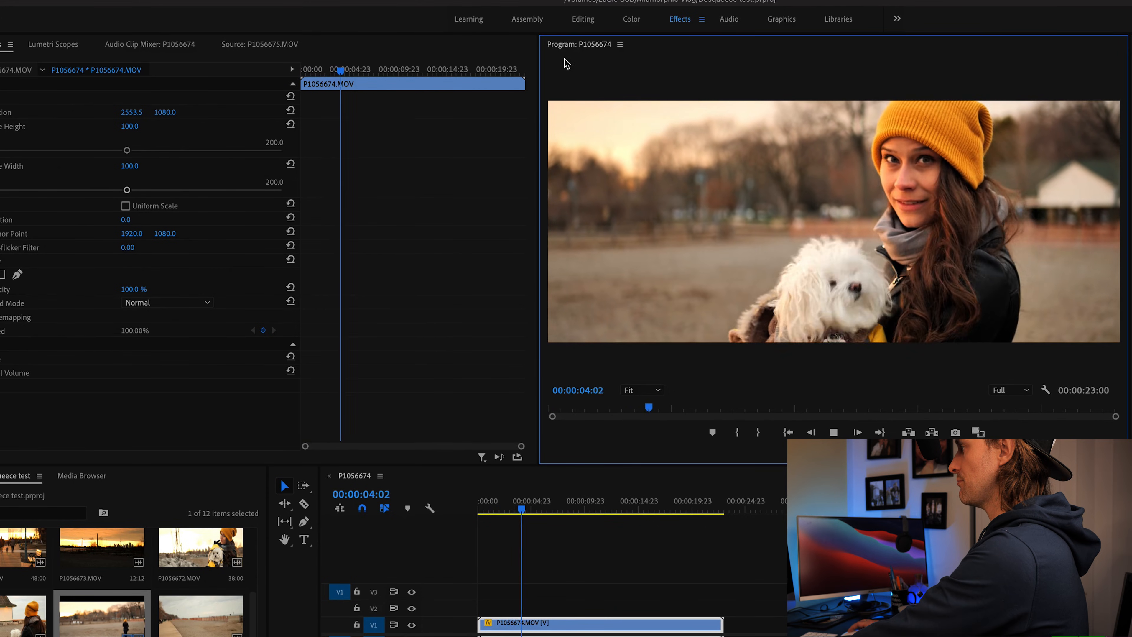
{"action": "left_click", "coordinate": [834, 432]}
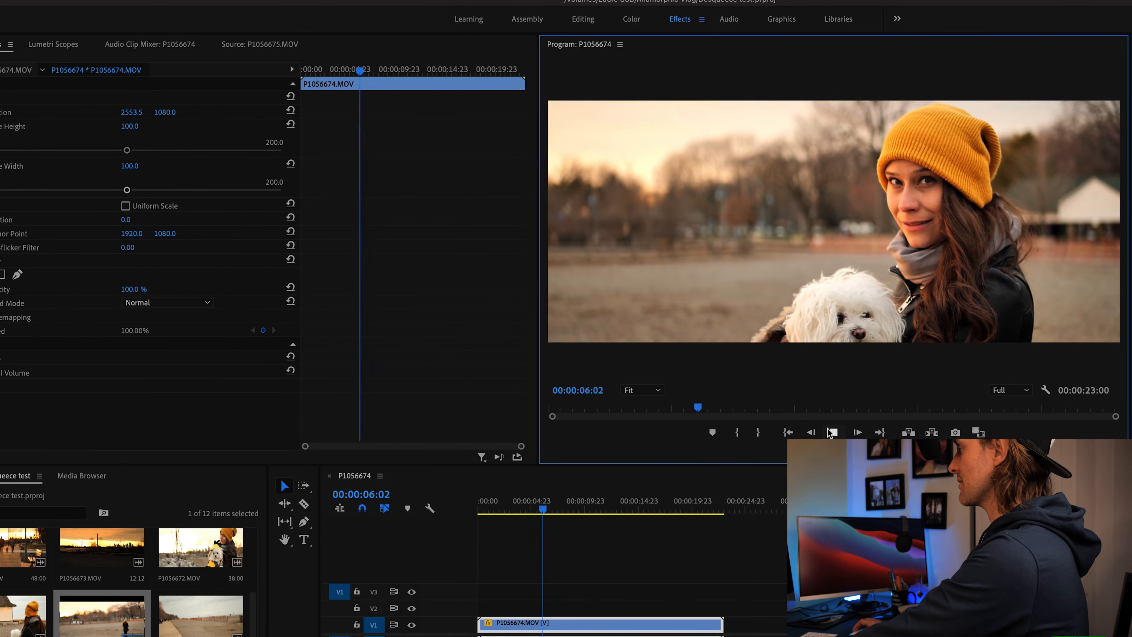